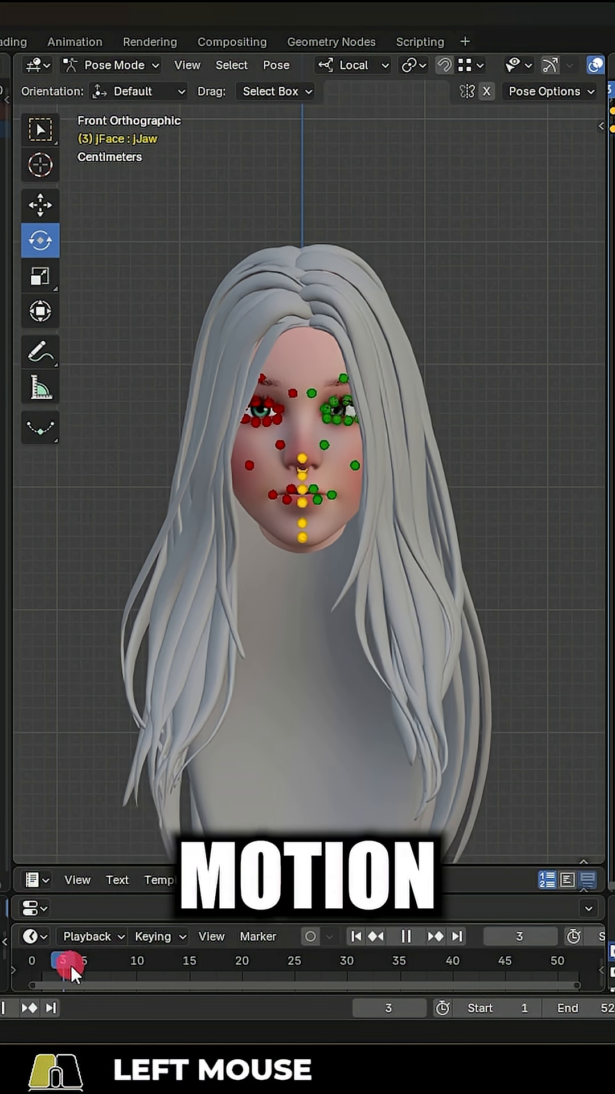
Scrub the timeline playhead across the rig's posed jaw and face expression frames up to frame 11.
left_click_drag(69, 963, 240, 963)
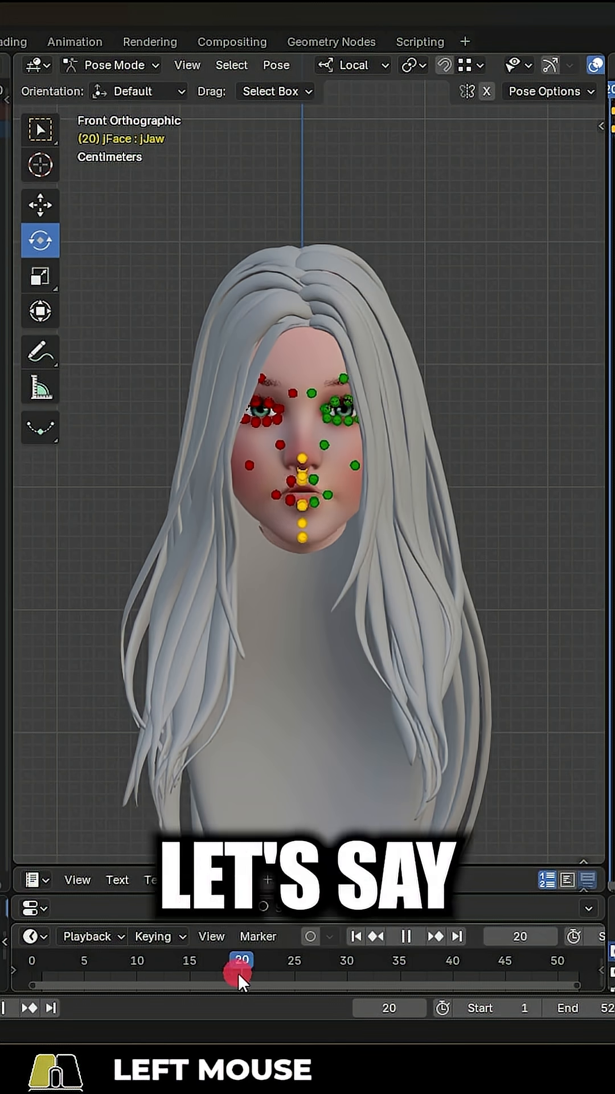
left_click_drag(242, 959, 496, 959)
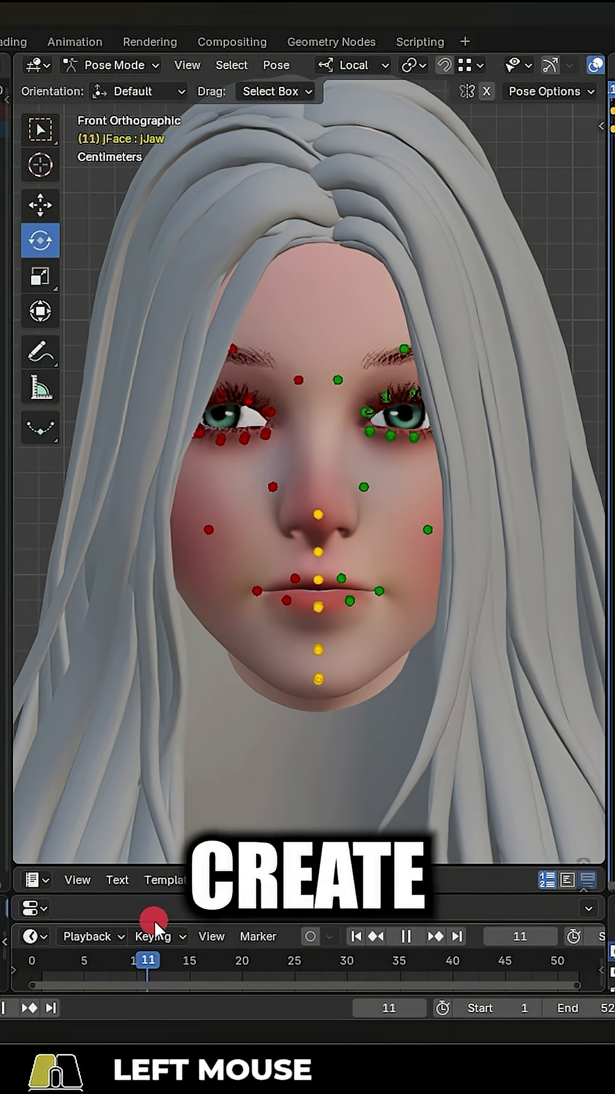
Return the playhead to frame 0 before working on the duplicated head in Object Mode.
left_click(32, 960)
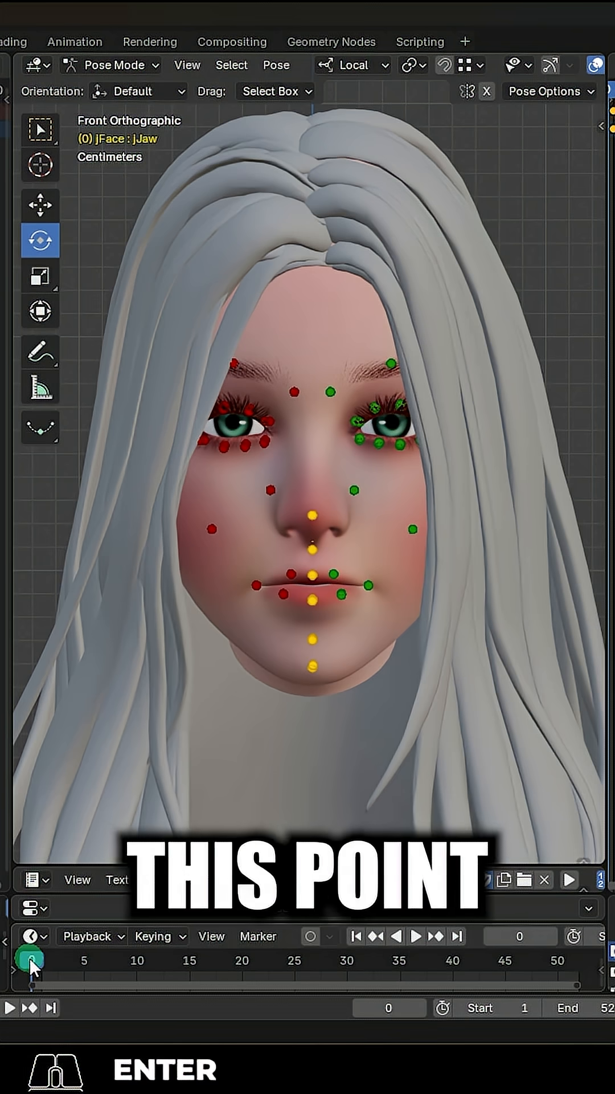
left_click(29, 961)
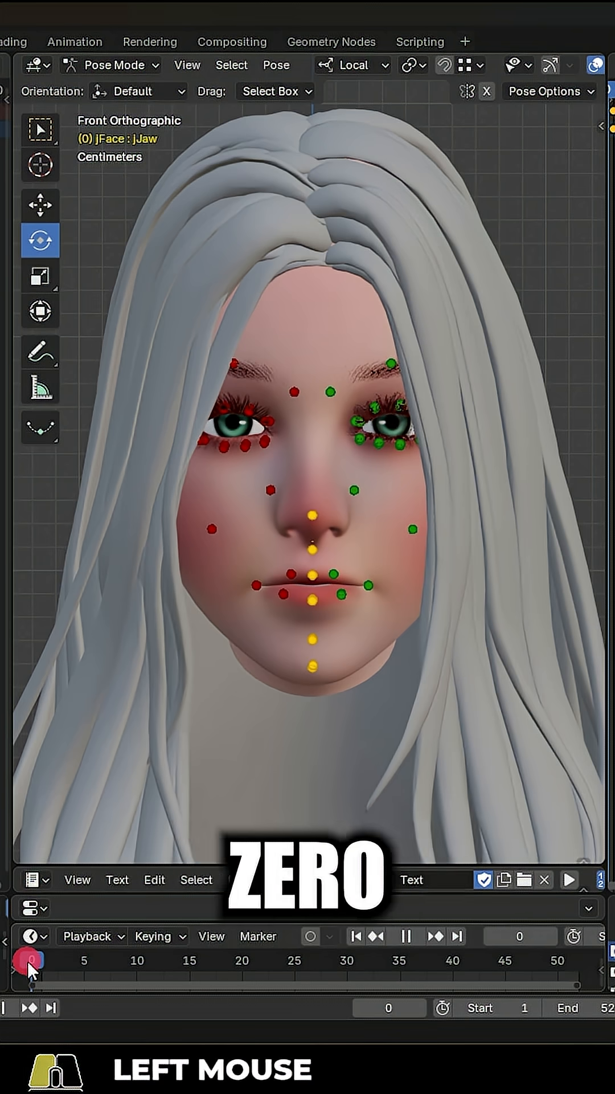
left_click(112, 64)
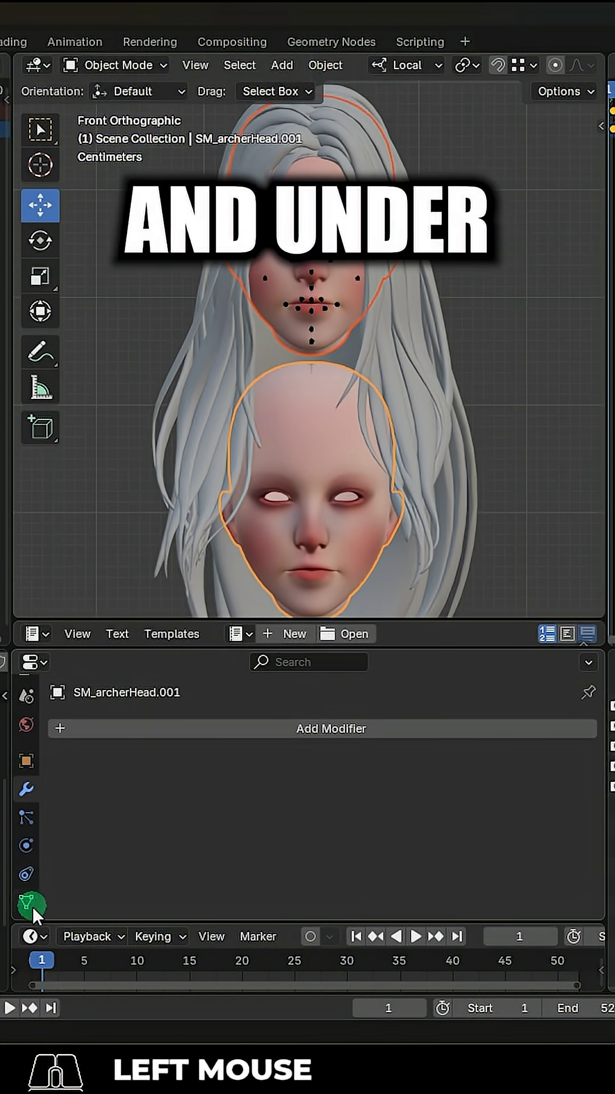
Give SM_archerHead.001 a Basis shape key and run the Python script that joins posed frames as shape keys.
left_click(33, 634)
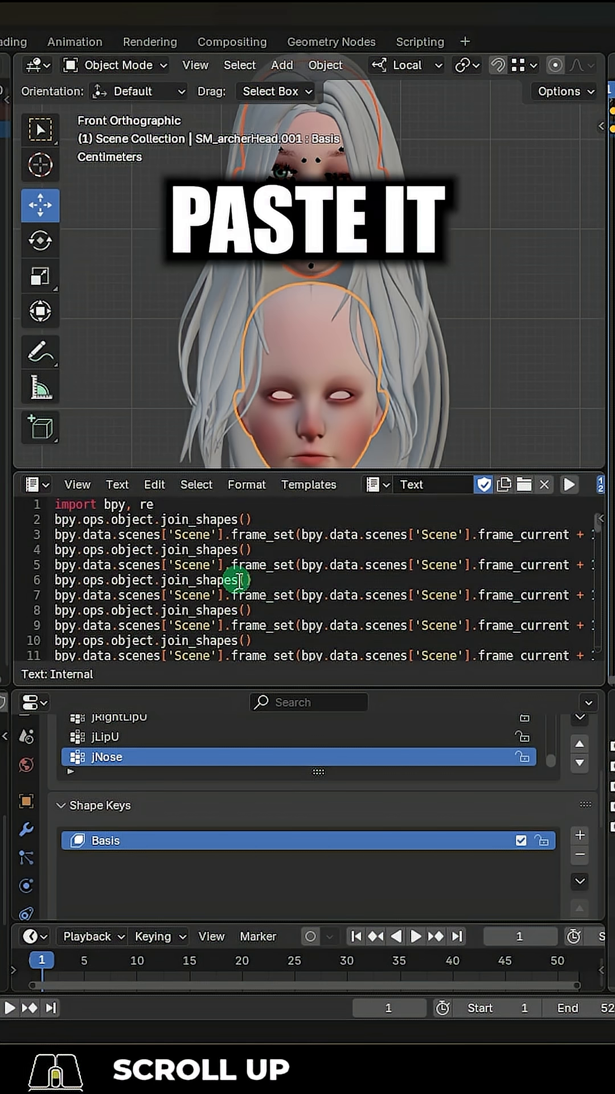
mouse_move(570, 485)
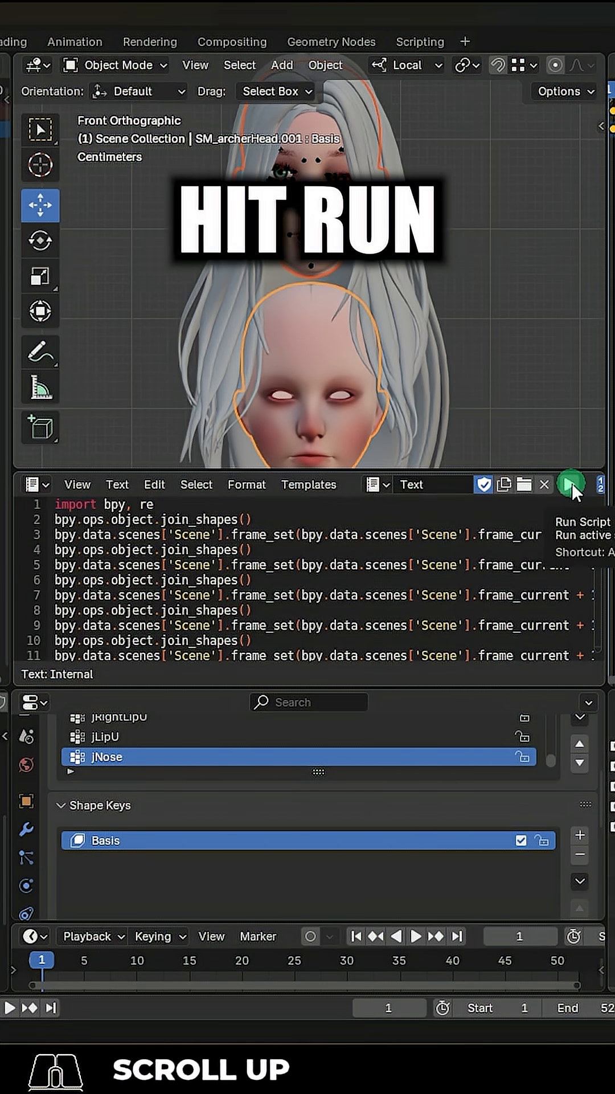
left_click(571, 484)
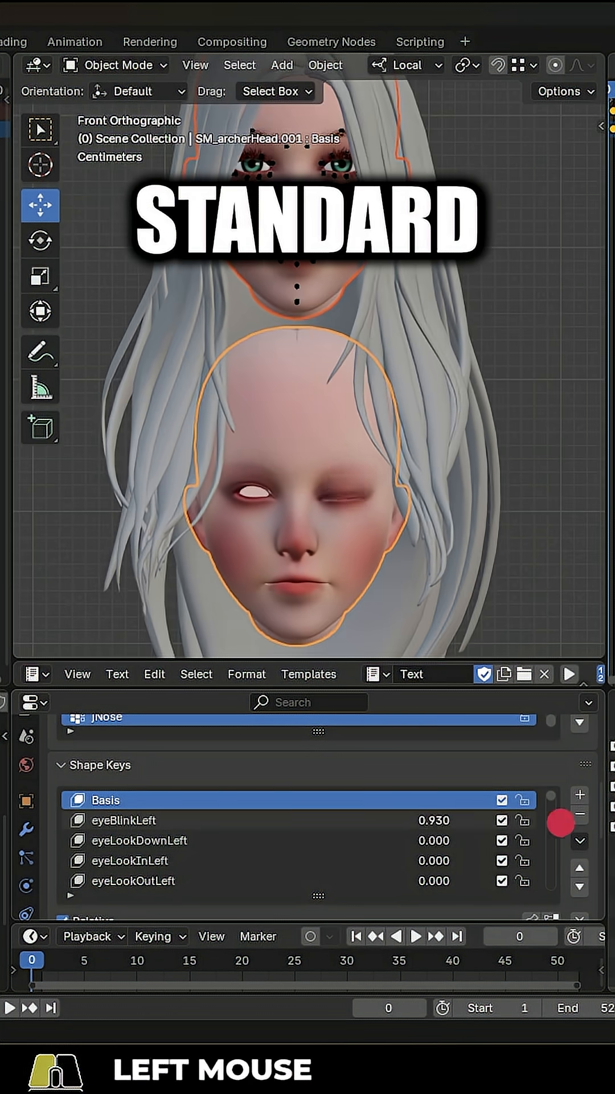
scroll("down", 3)
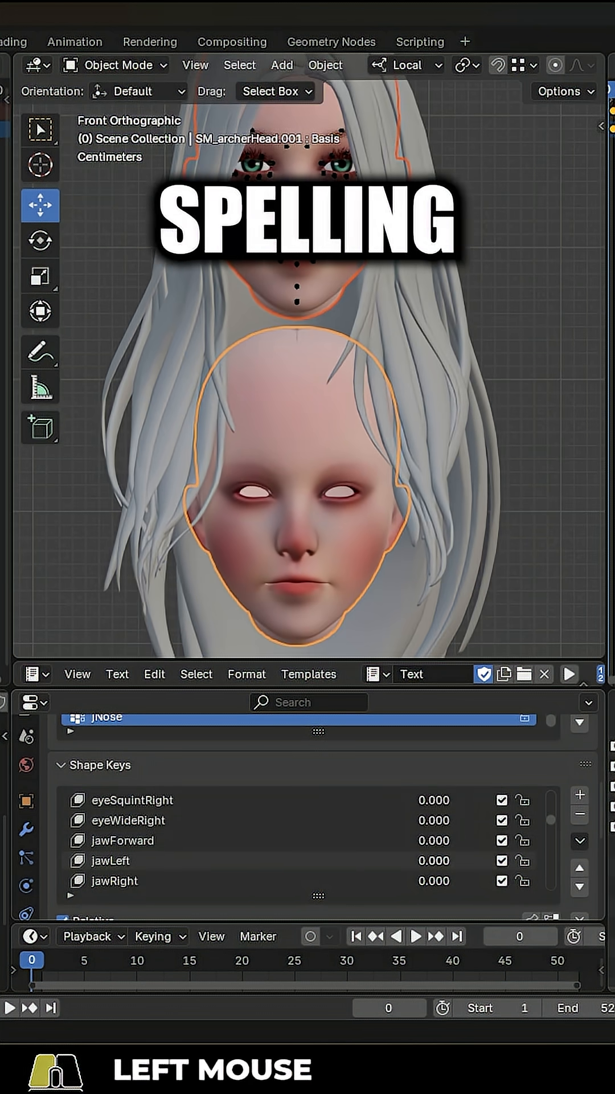
scroll("down", 3)
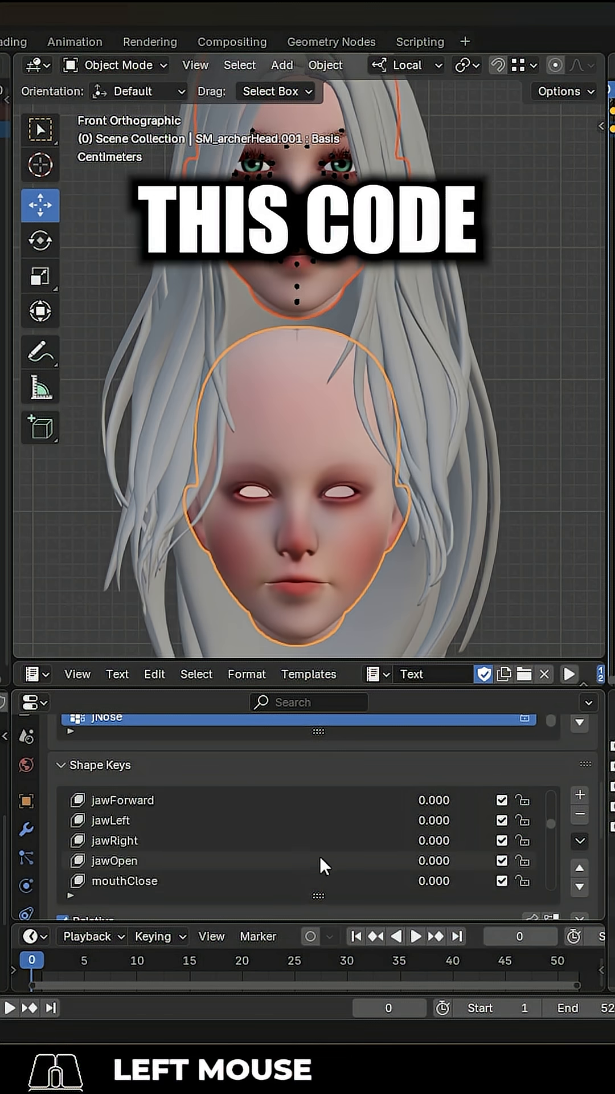